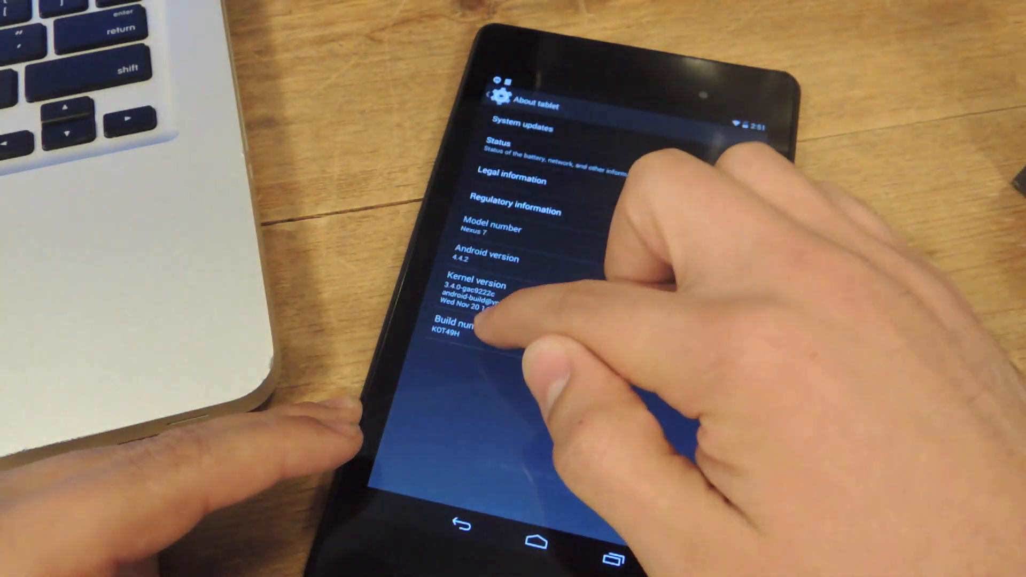
Scroll the Nexus 7 One Click Toolkit article down to its toolkit download links and FAQ
click(459, 327)
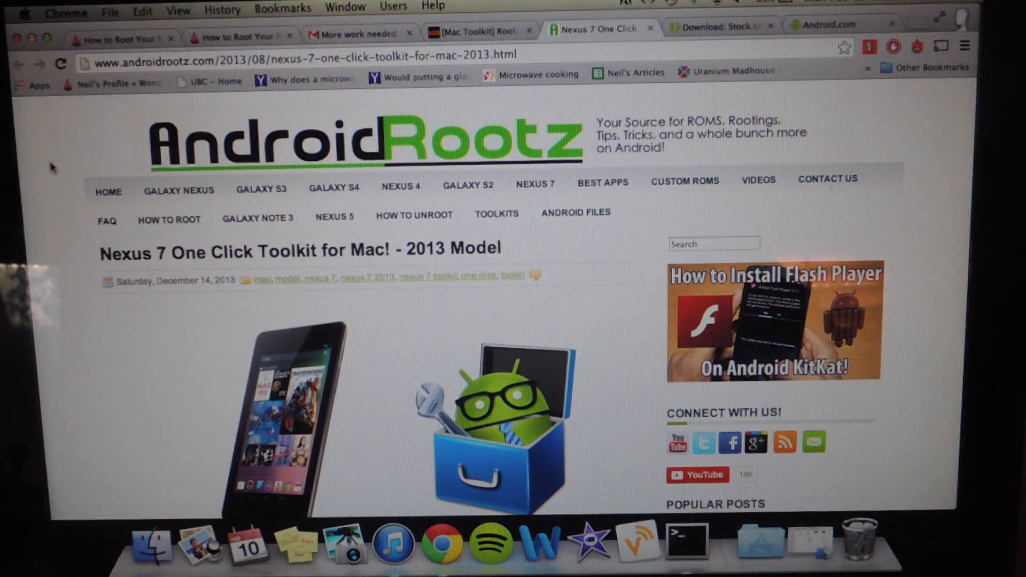
scroll(down, 3)
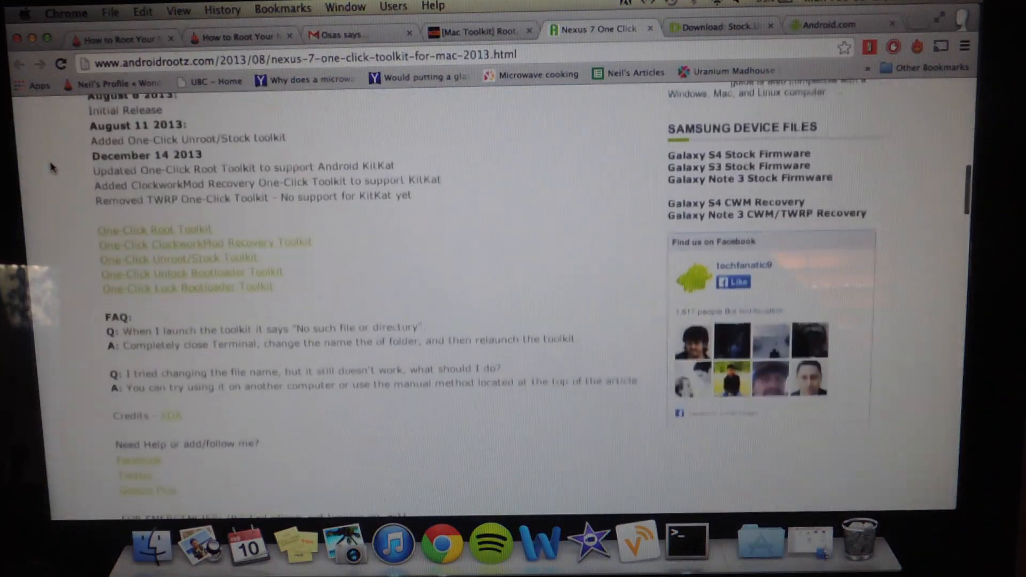
scroll(down, 3)
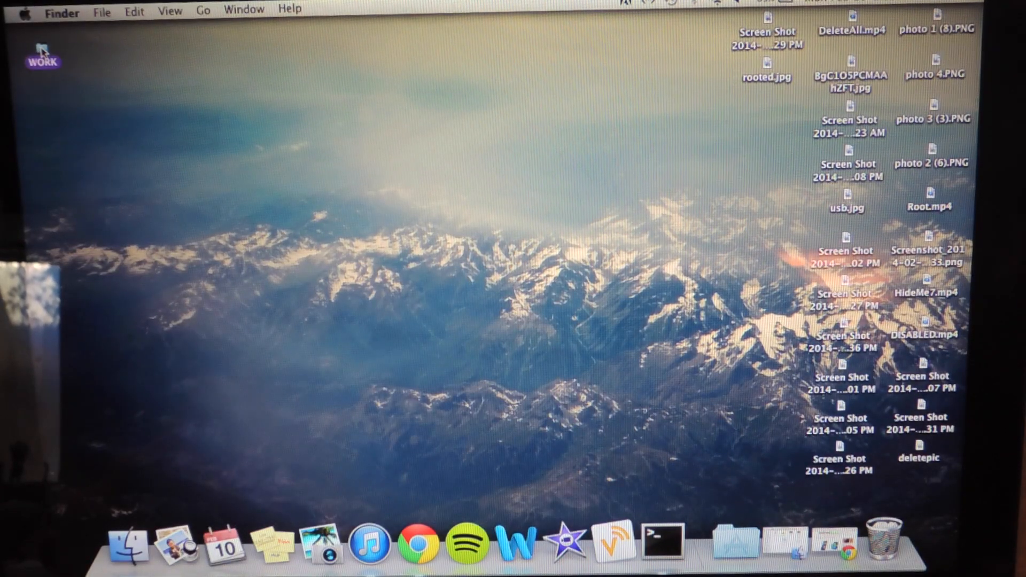
Open WORK from the desktop, then the Unlock Bootloader The New Nexus 7 folder with adb and fastboot
double_click(40, 48)
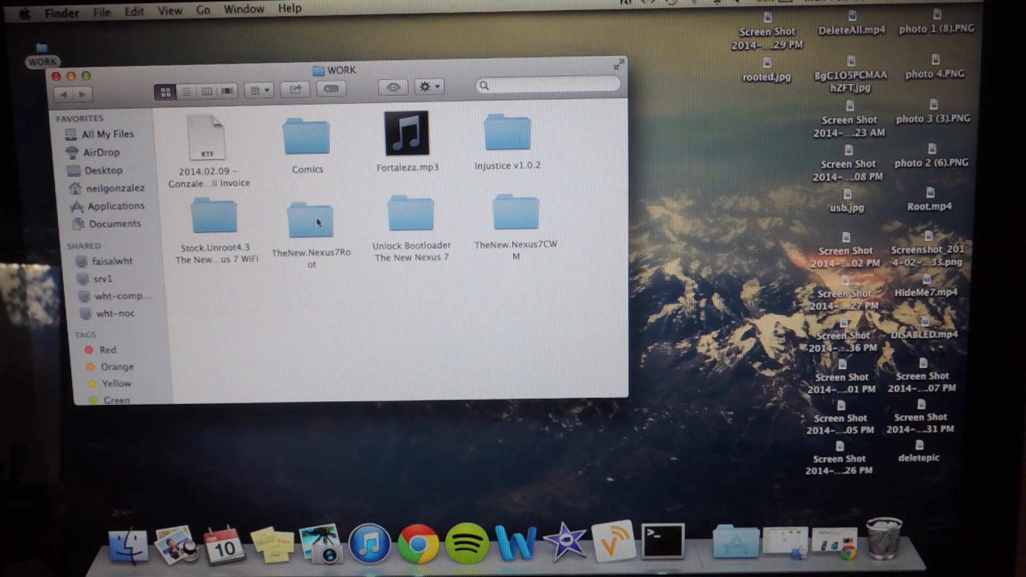
mouse_move(415, 223)
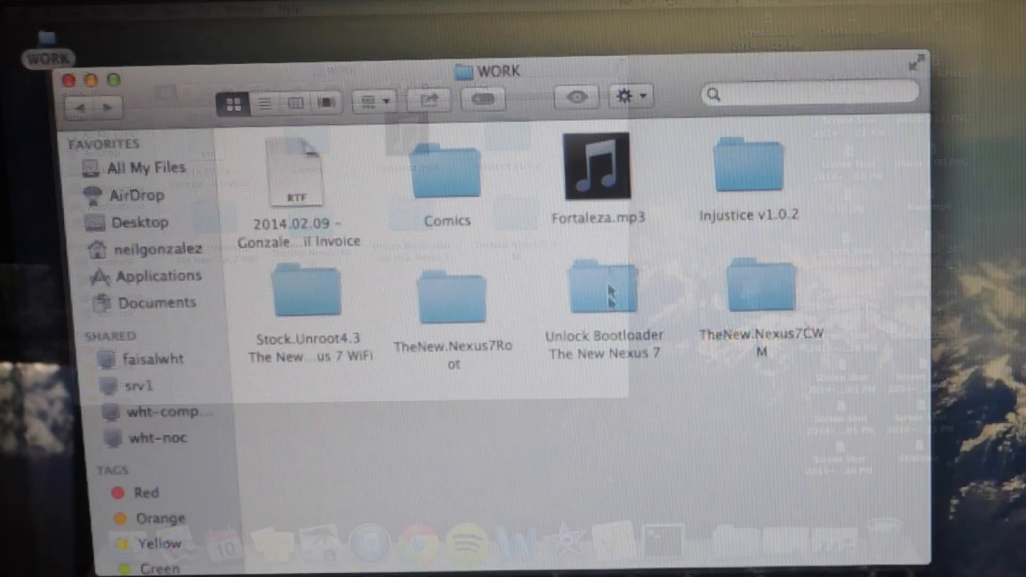
double_click(600, 288)
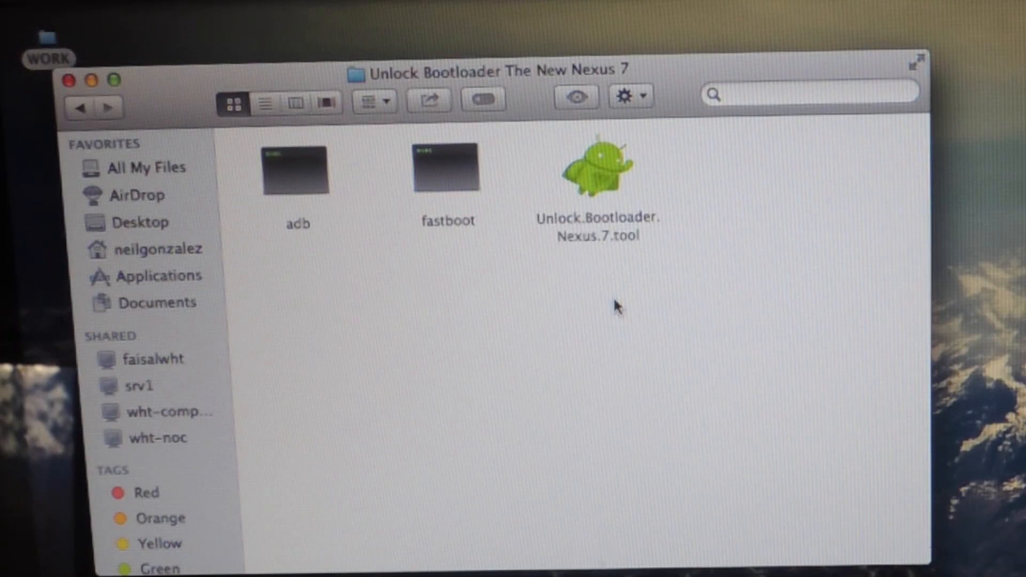
mouse_move(603, 178)
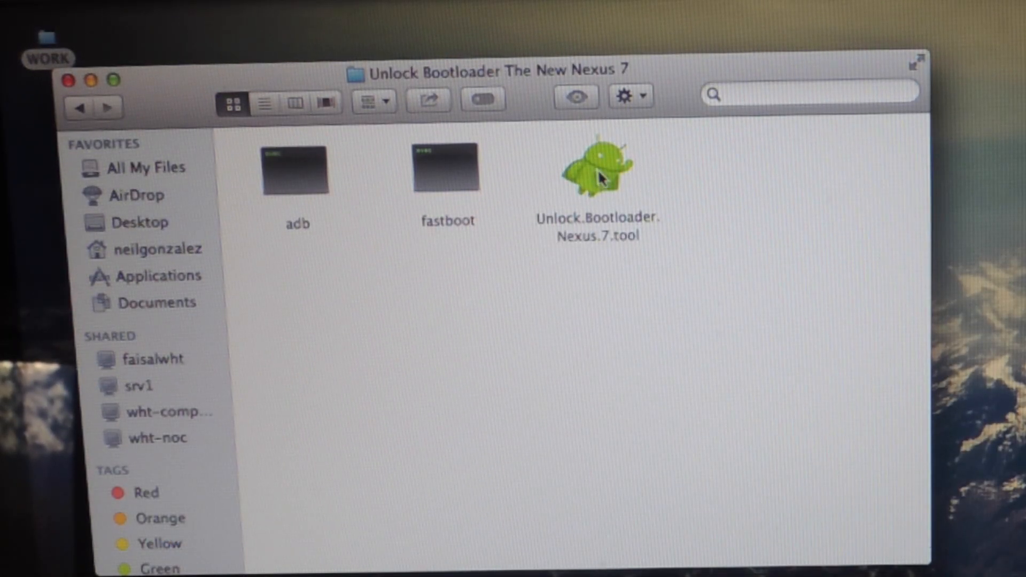
double_click(601, 169)
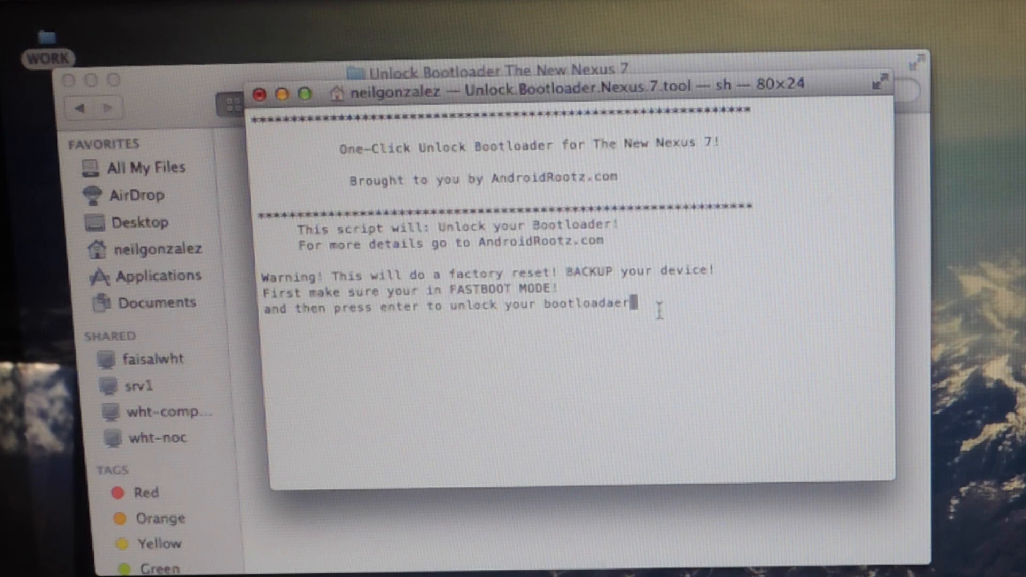
mouse_move(474, 100)
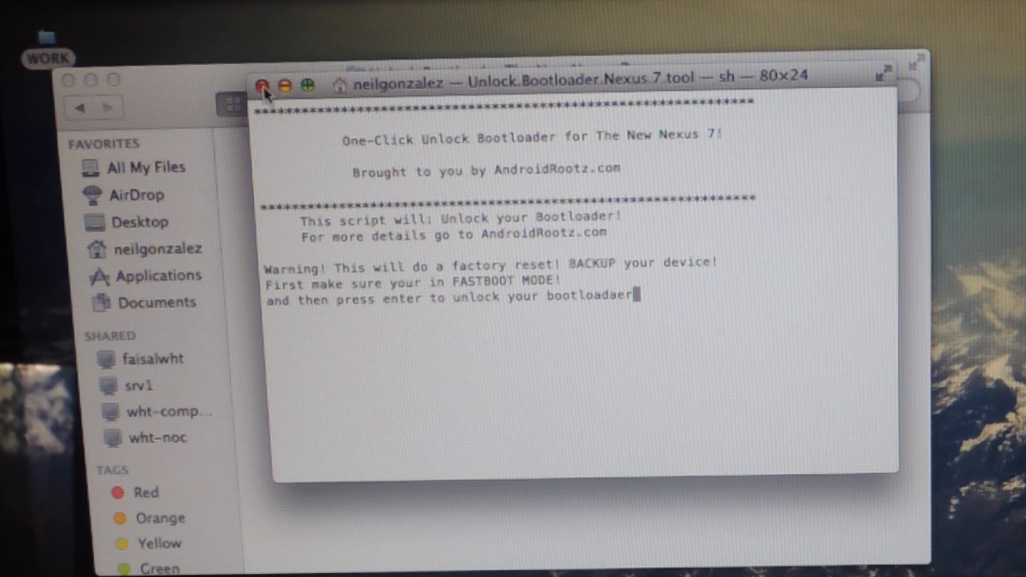
click(264, 84)
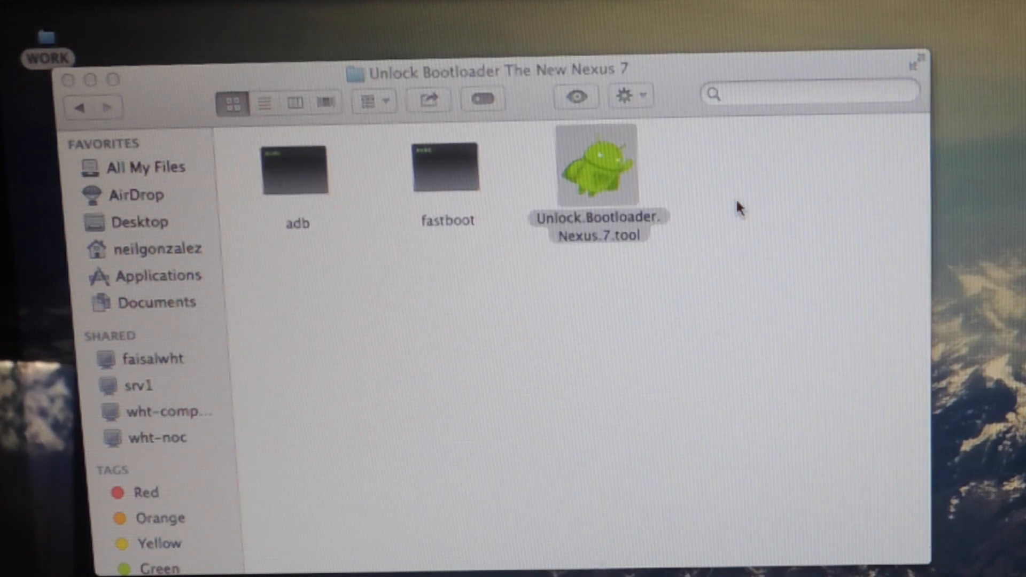
Go back to WORK and open TheNew.Nexus7Root holding Root.Nexus.7 and the SuperSU zip
click(81, 104)
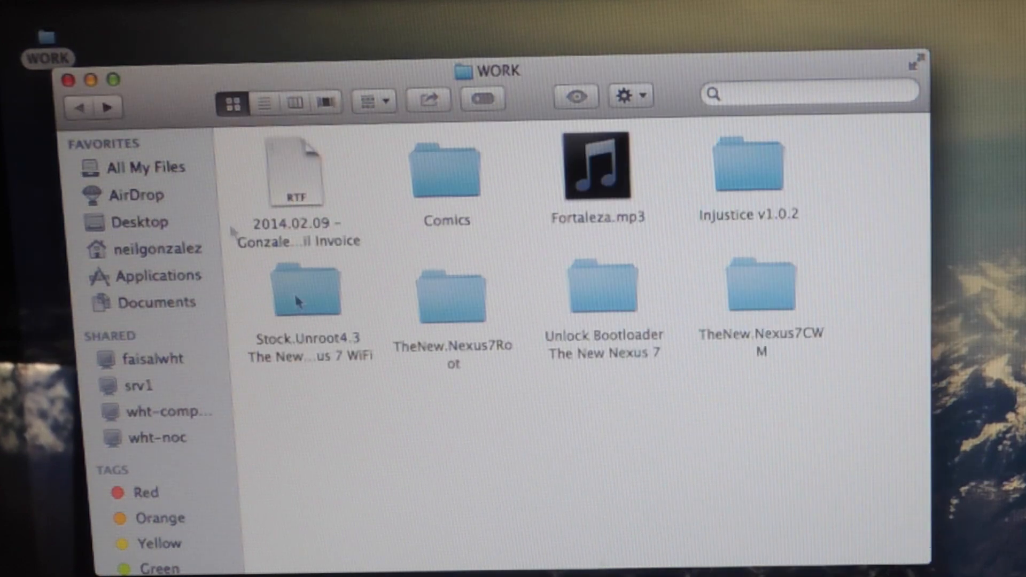
mouse_move(466, 299)
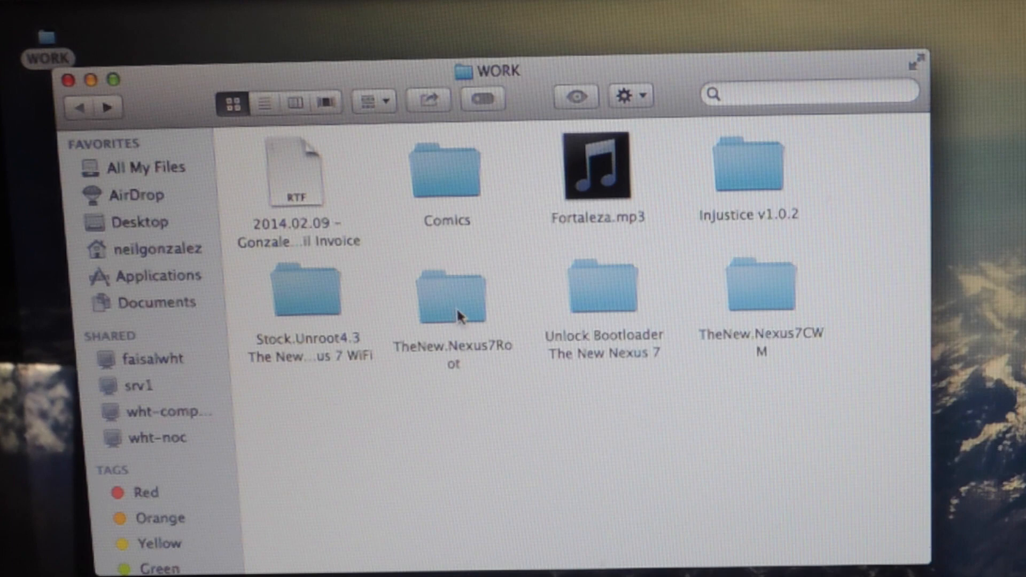
double_click(447, 291)
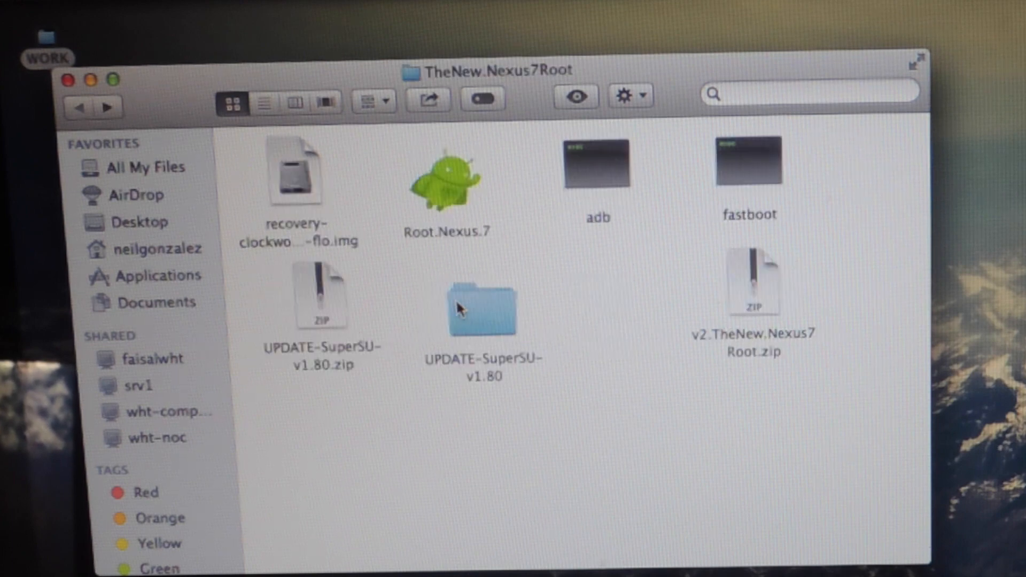
mouse_move(488, 143)
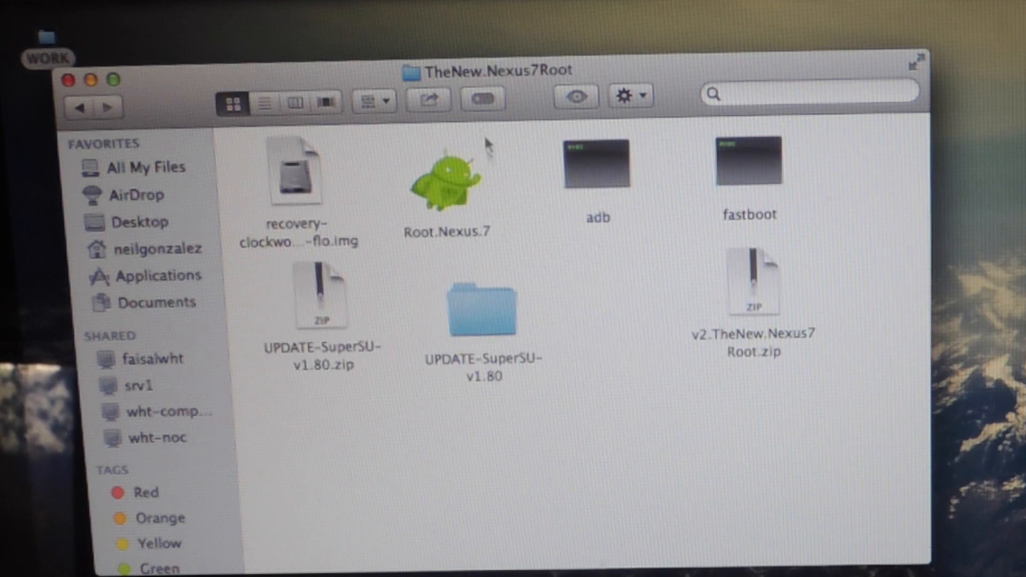
mouse_move(451, 172)
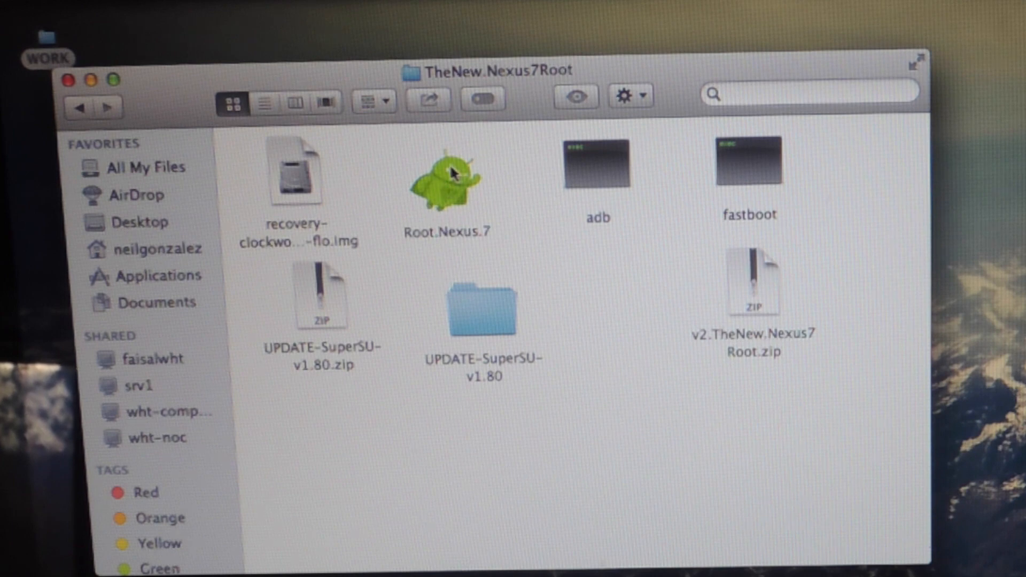
Run the Root.Nexus.7 script and answer 1 to install CWM version 6.0.4.3
double_click(445, 177)
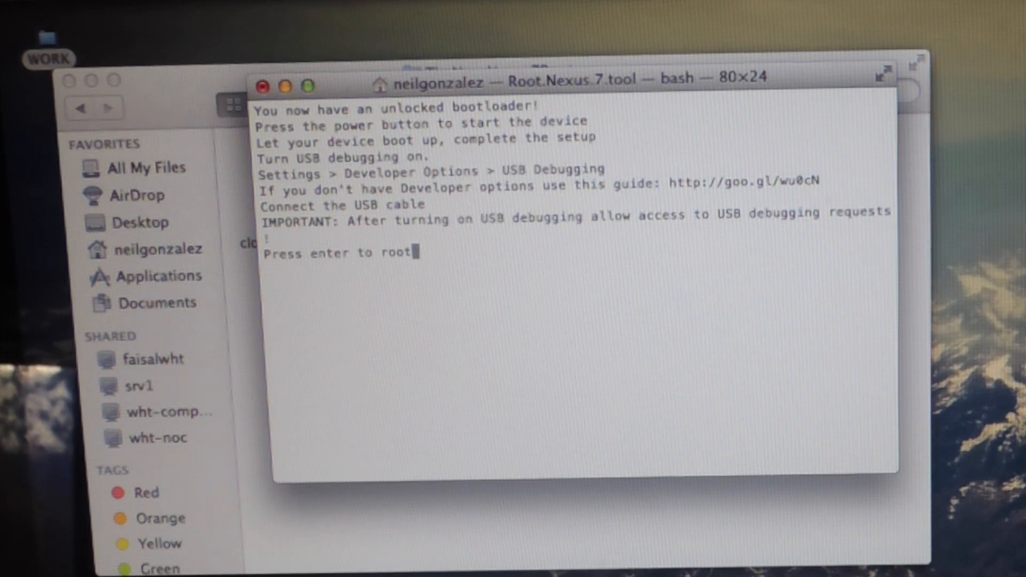
key(Return)
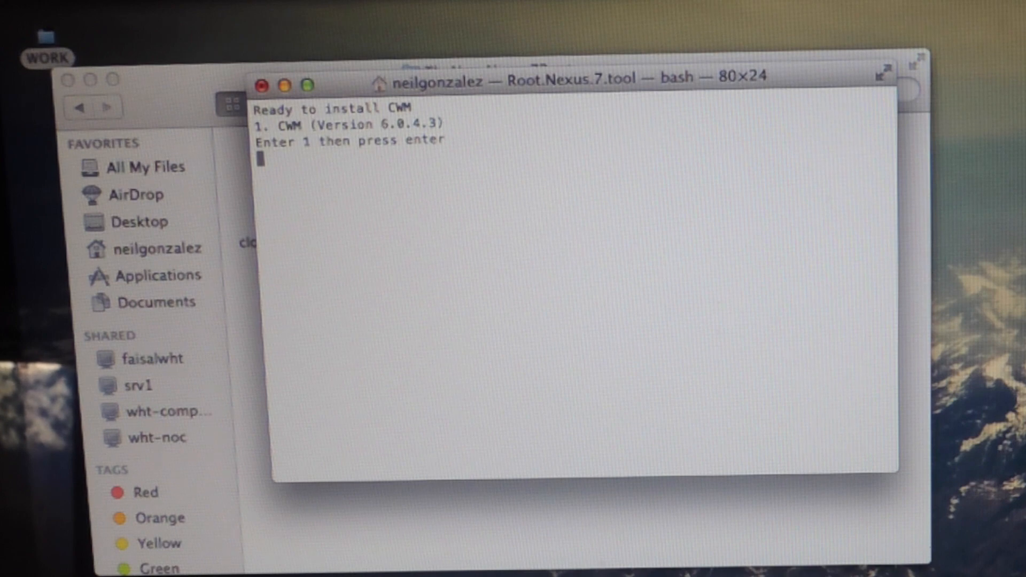
text(1)
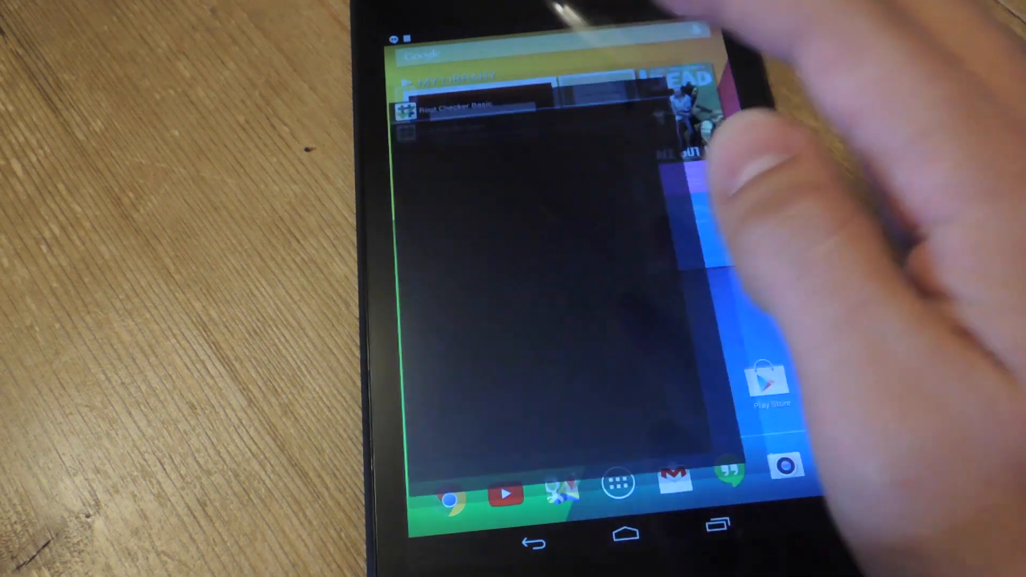
Reopen Root Checker Basic from recent apps to verify root on the Nexus 7
click(450, 106)
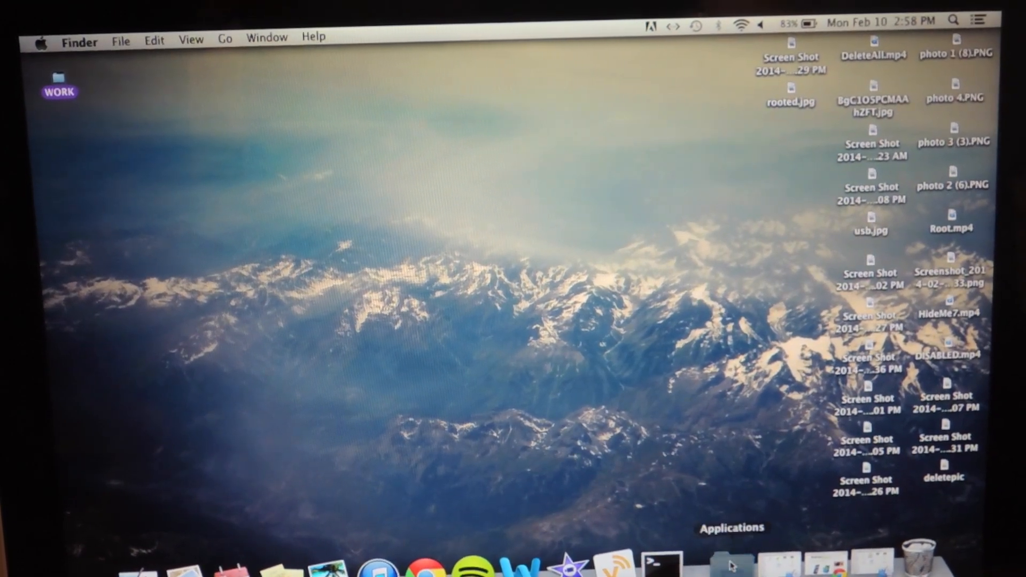
Launch Android File Transfer from the Dock and move the Nexus 7 file list higher
click(723, 565)
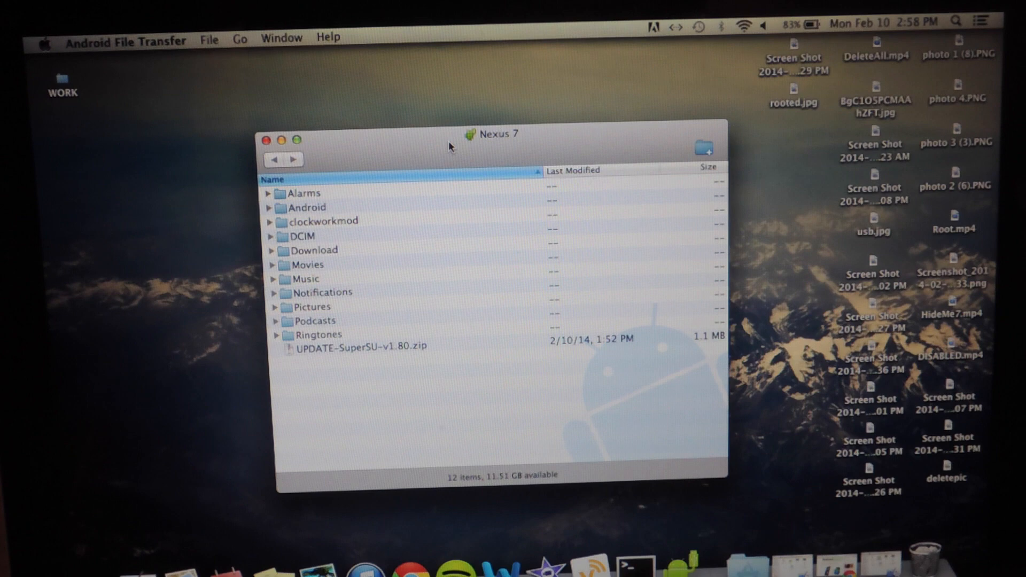
drag(448, 133, 485, 135)
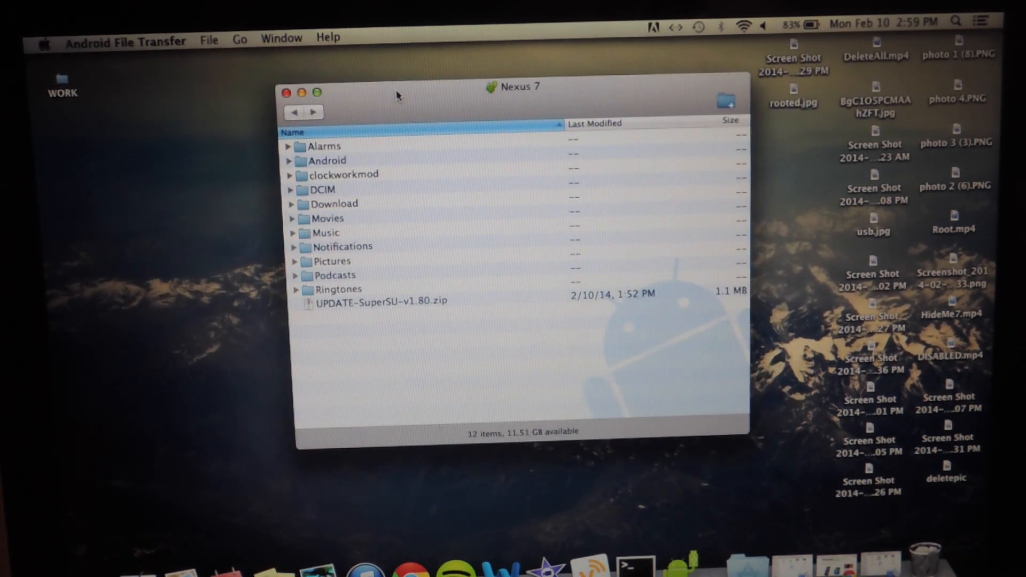
mouse_move(83, 156)
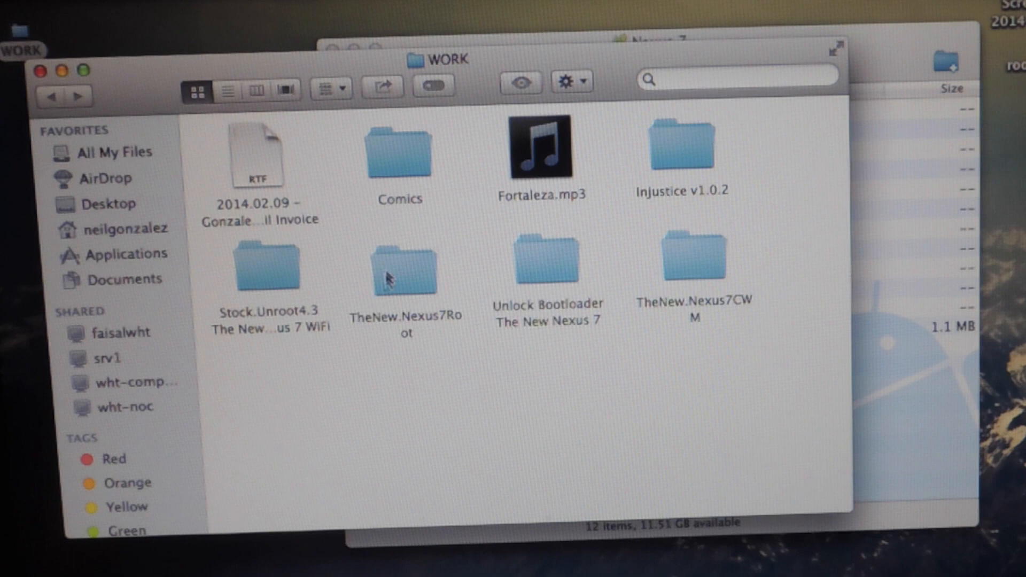
Move UPDATE-SuperSU-v1.80.zip from TheNew.Nexus7Root onto the Nexus 7, then close the folder
double_click(397, 265)
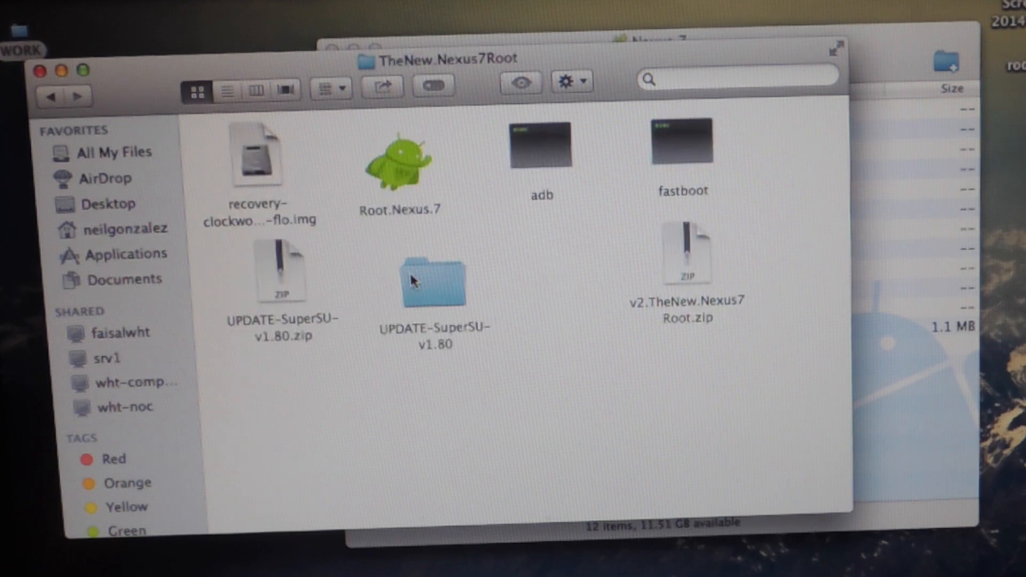
mouse_move(320, 138)
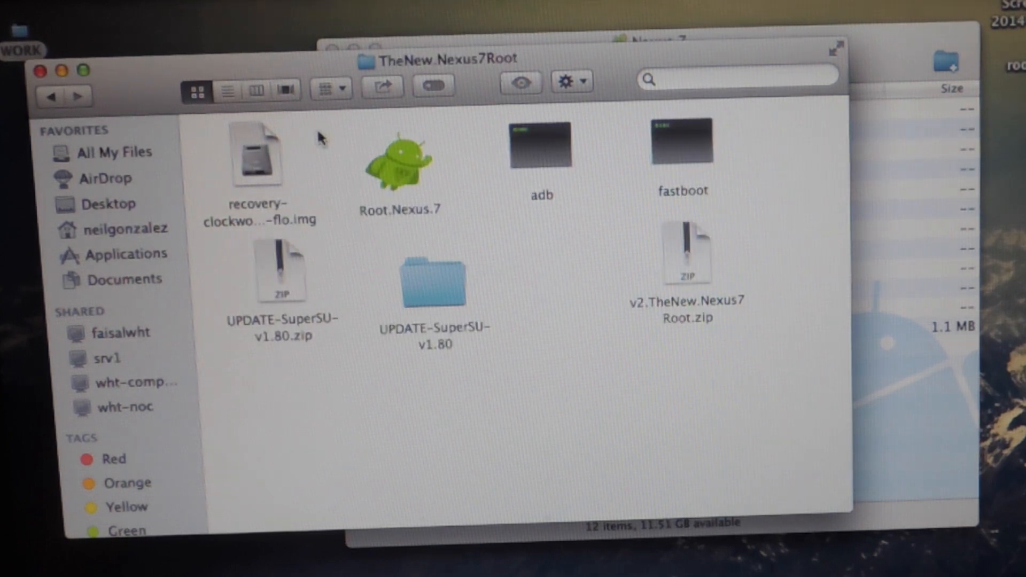
mouse_move(285, 287)
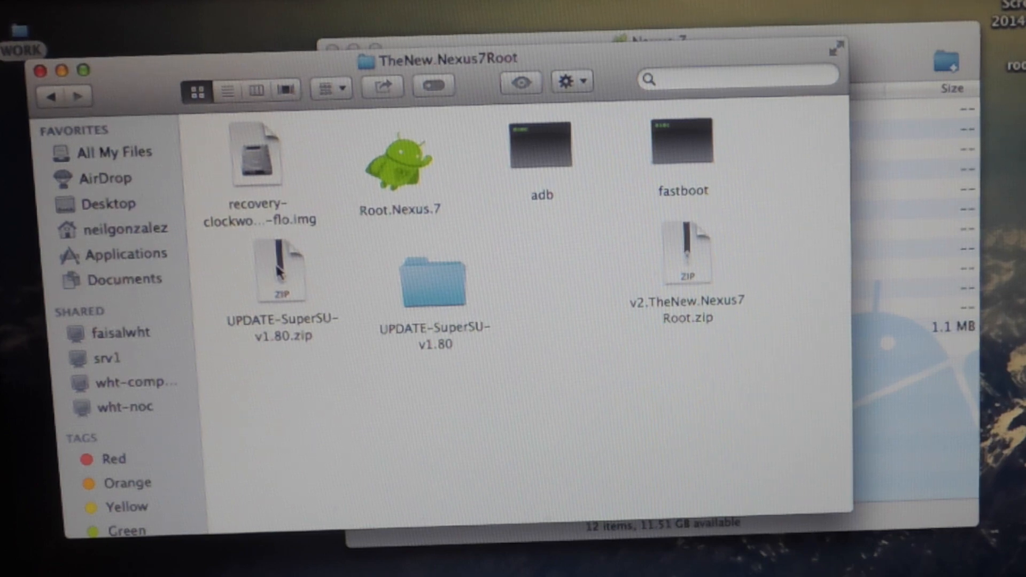
click(282, 272)
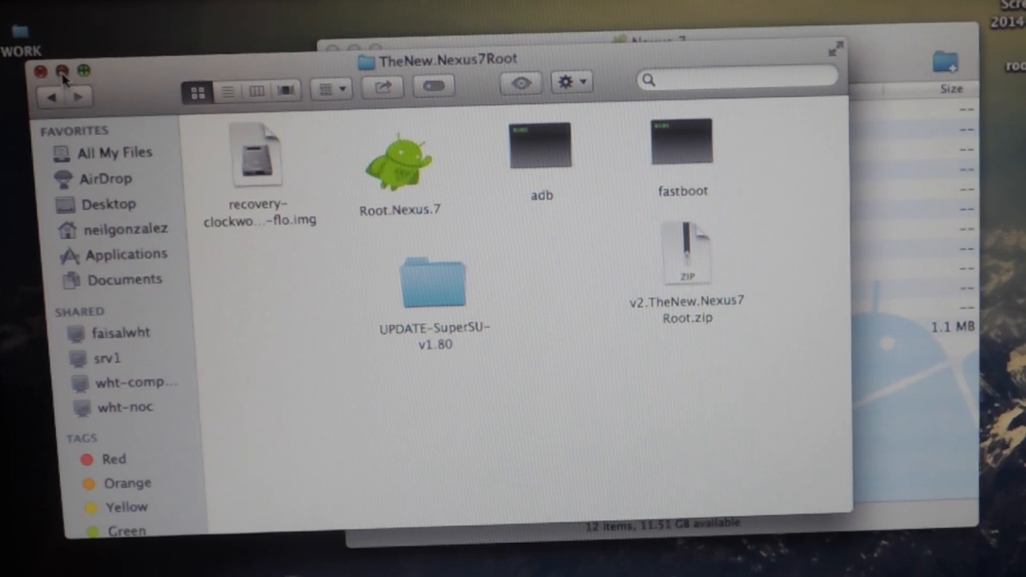
click(40, 70)
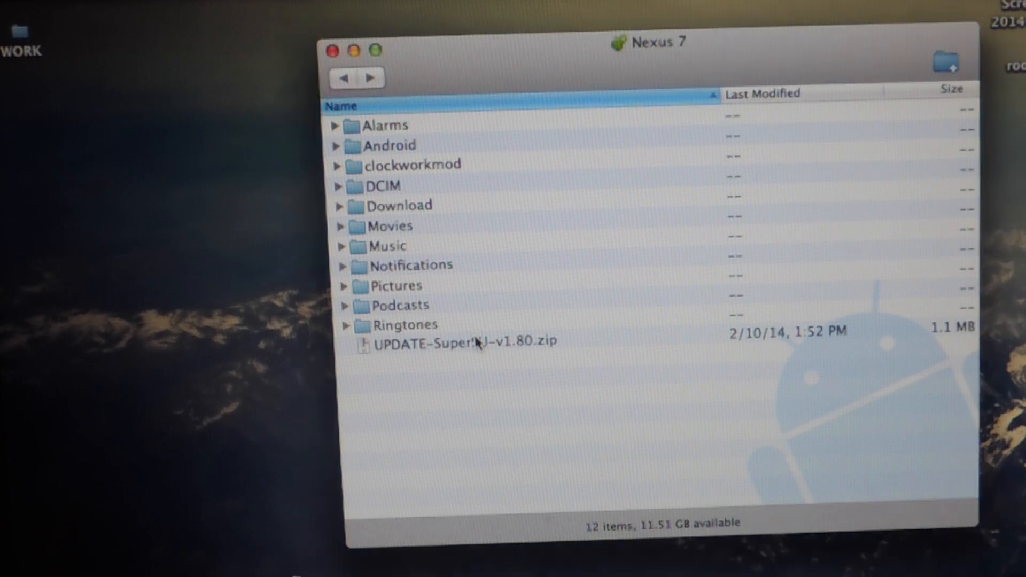
Select UPDATE-SuperSU-v1.80.zip in the Nexus 7 storage list, then close the device window
click(474, 342)
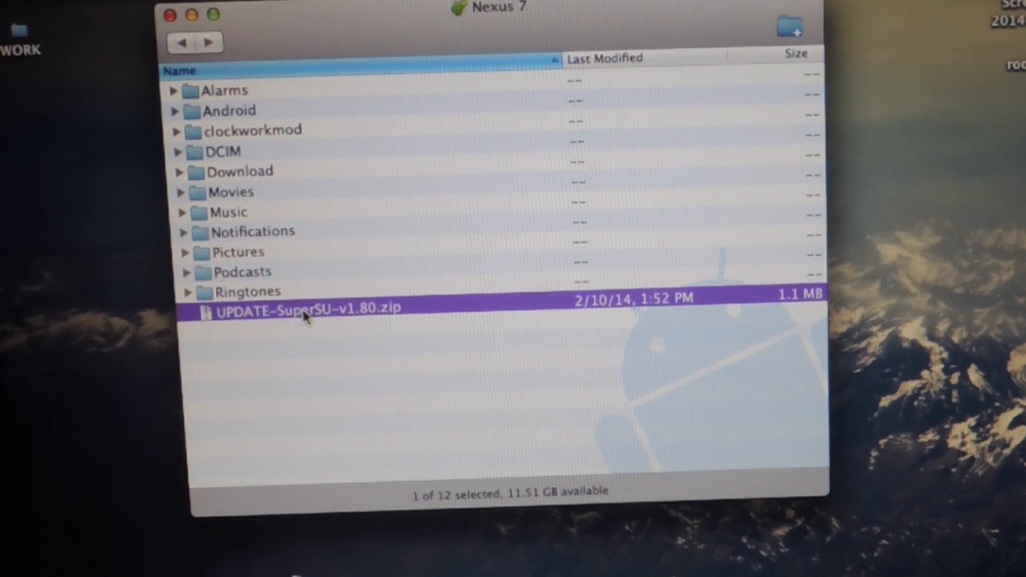
click(374, 380)
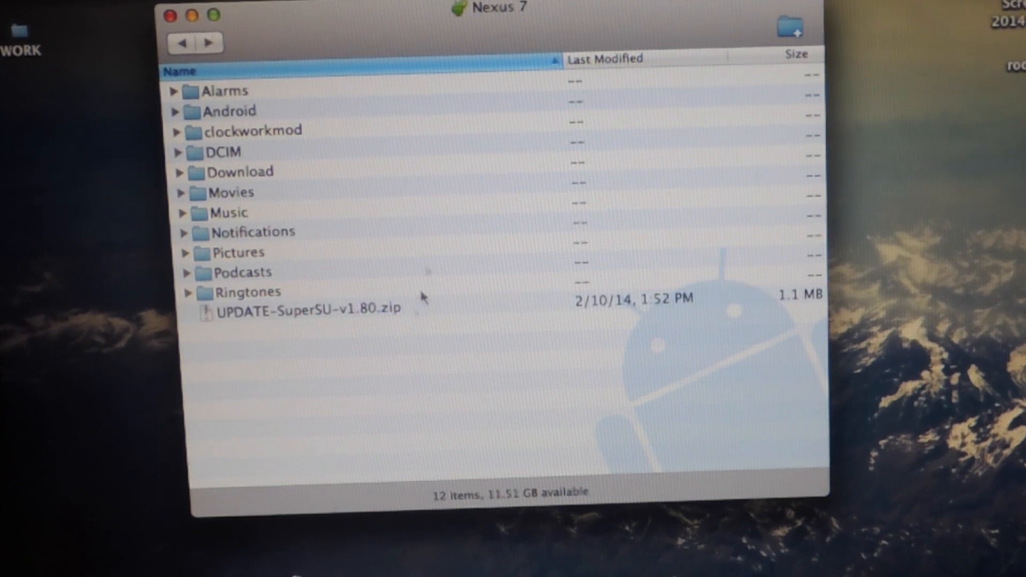
drag(488, 8, 629, 22)
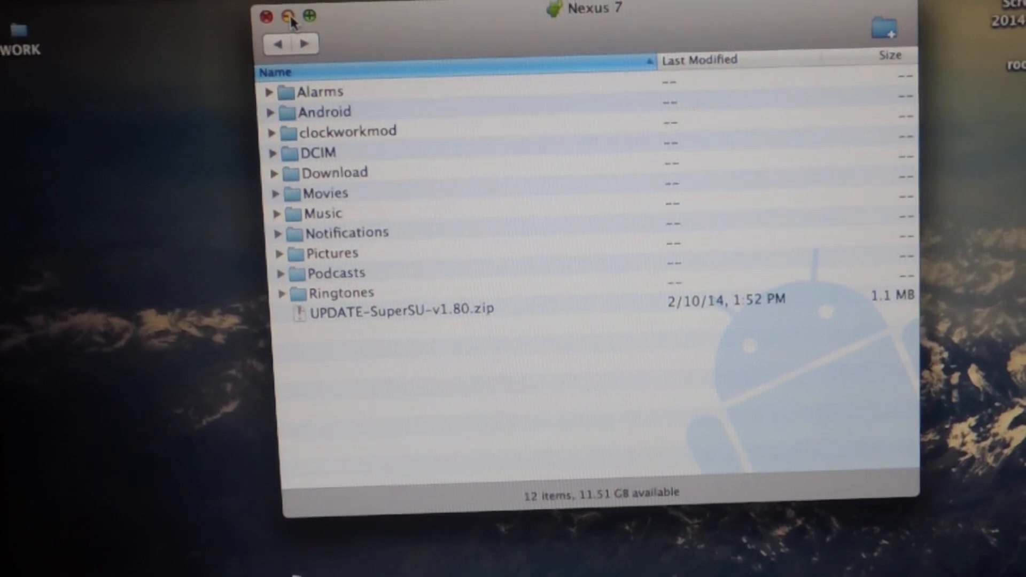
click(266, 17)
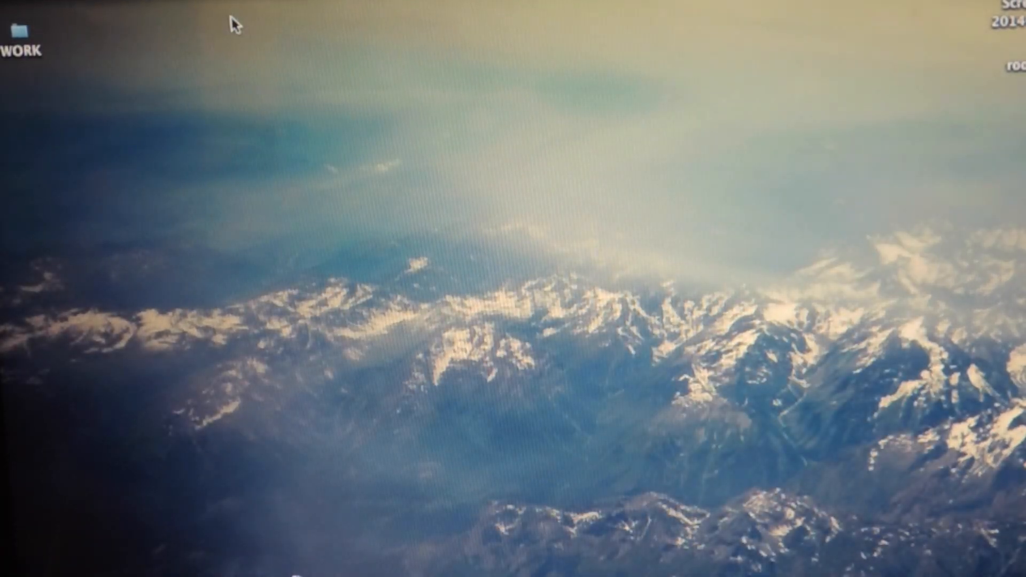
drag(209, 6, 900, 313)
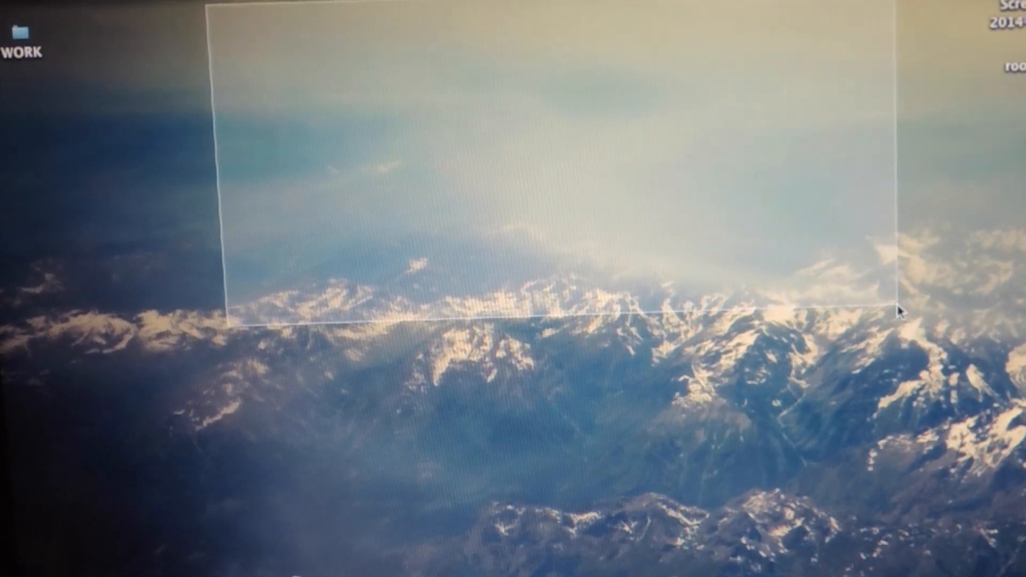